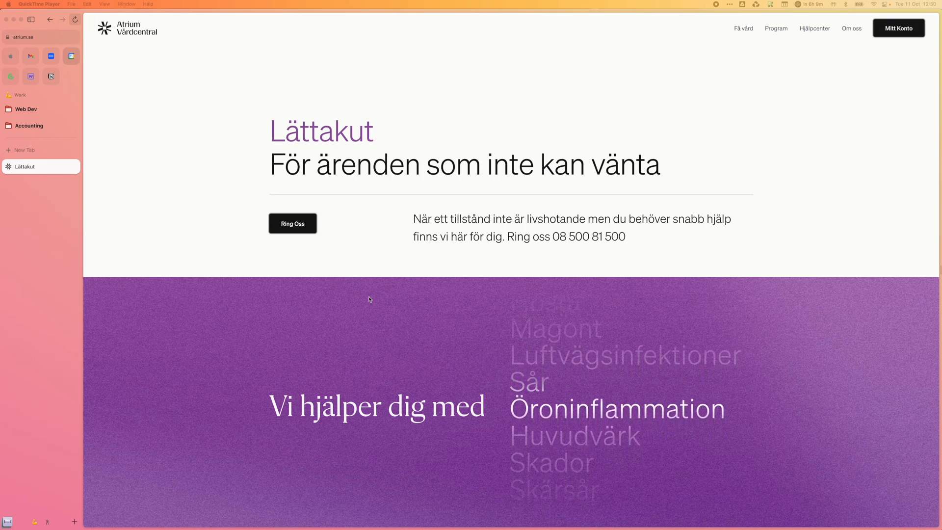
Scroll down the Care Services template to its booking footer, selecting the Lättakut heading word.
scroll("down", 3)
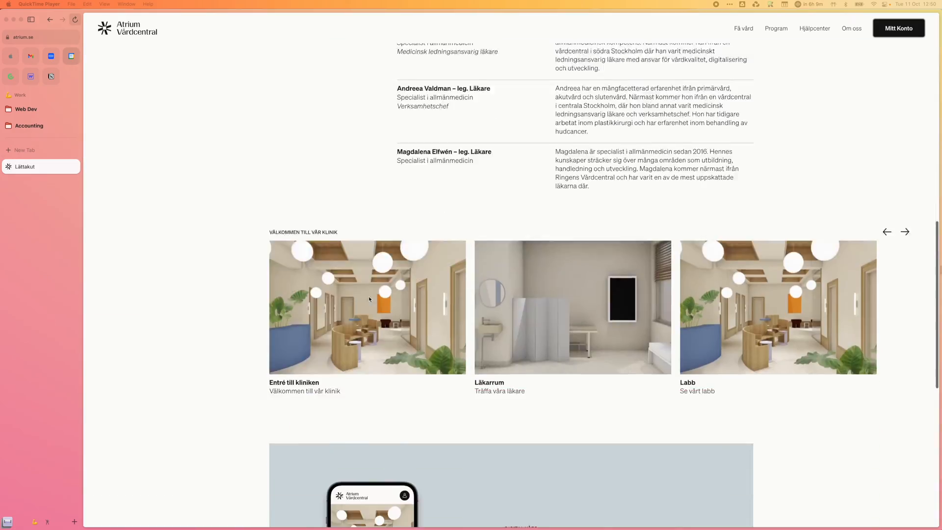
left_click(25, 167)
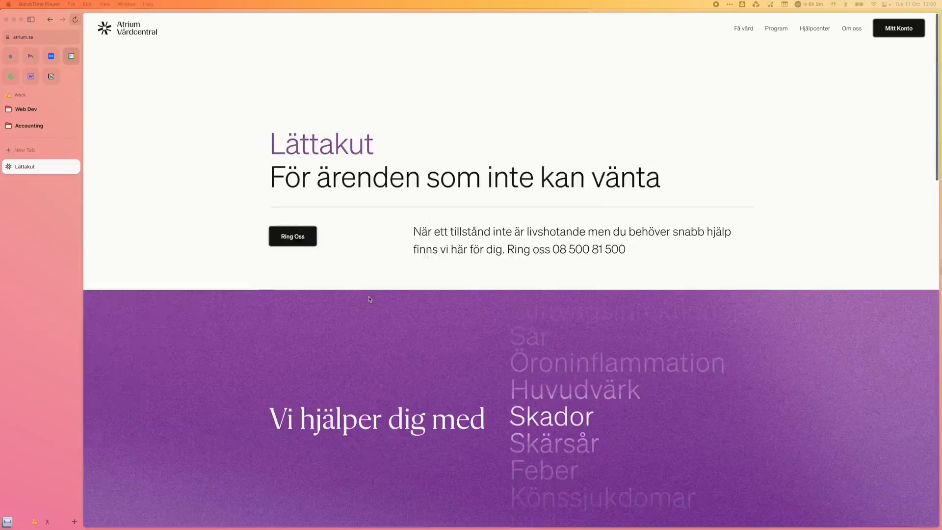
scroll("down", 3)
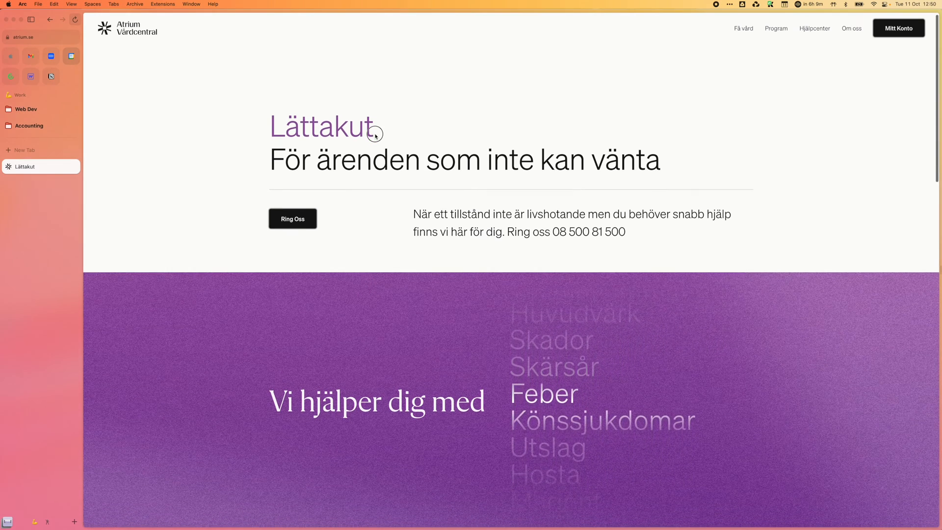
double_click(322, 125)
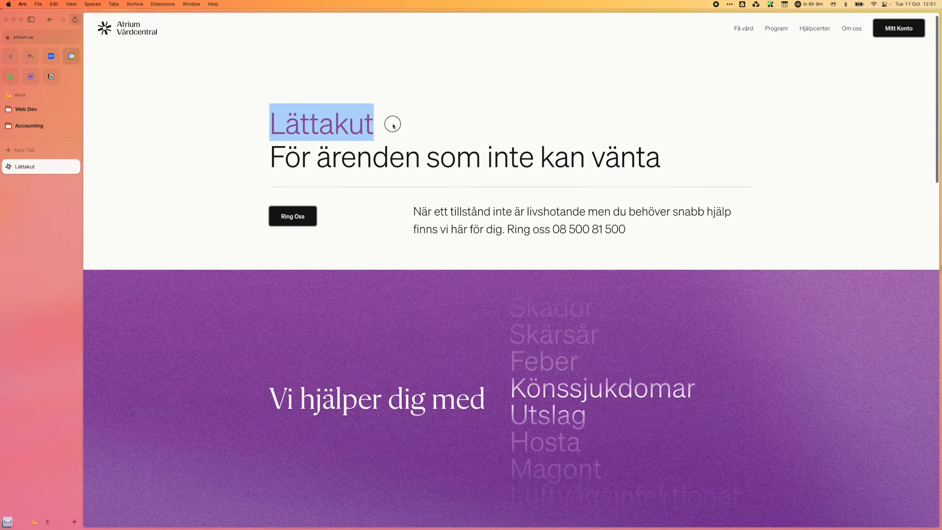
scroll("down", 3)
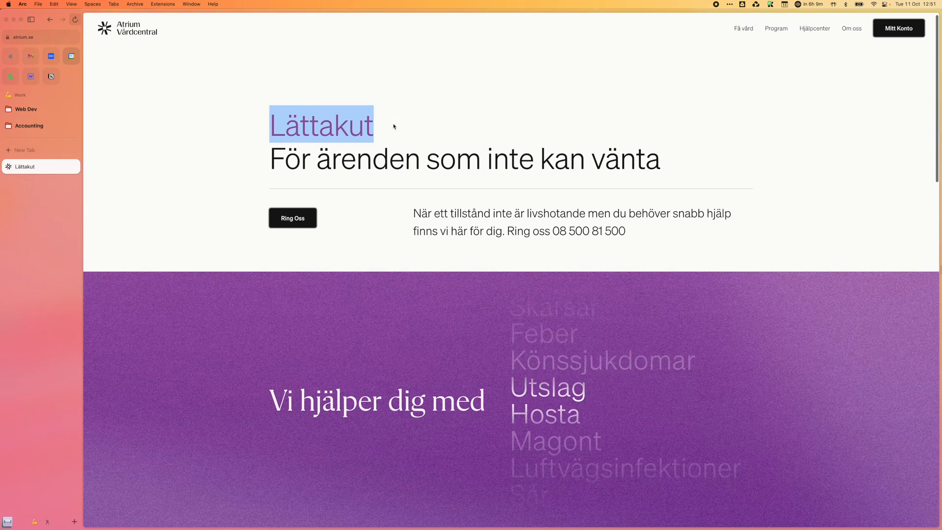
scroll("down", 3)
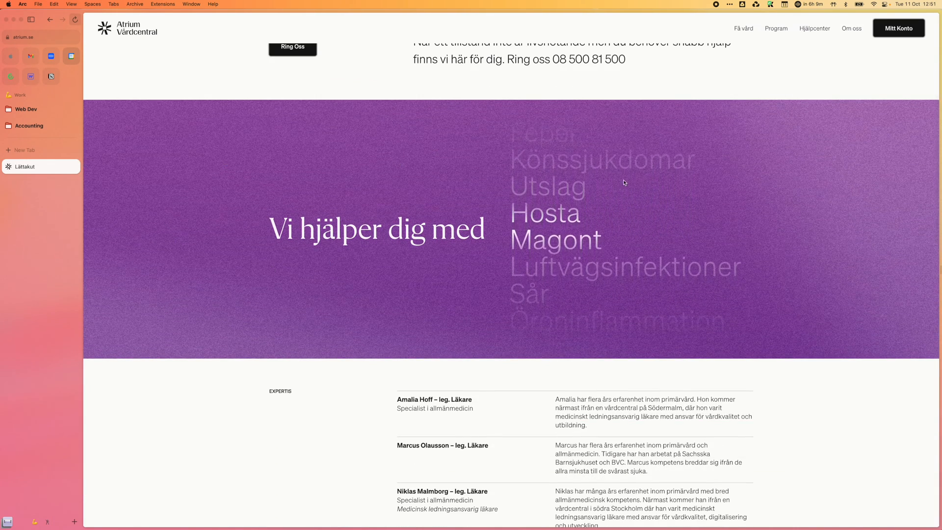
scroll("down", 3)
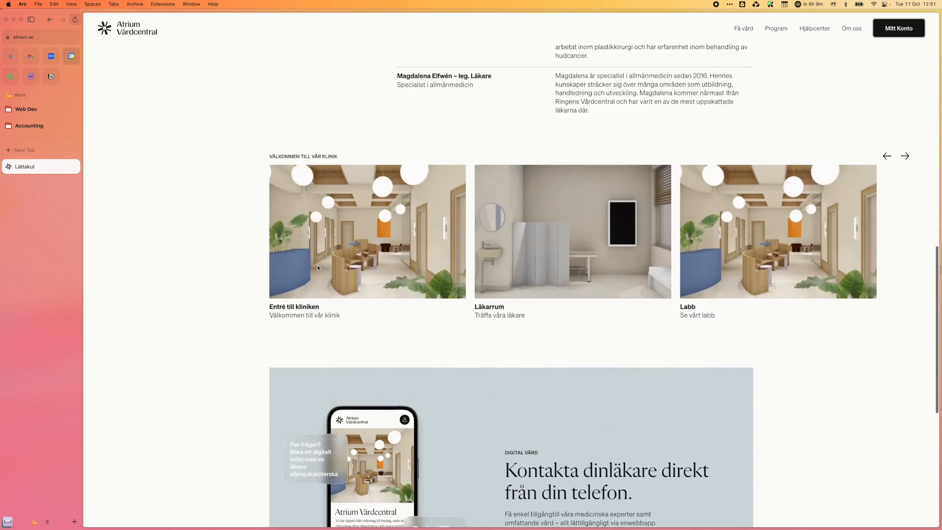
scroll("down", 3)
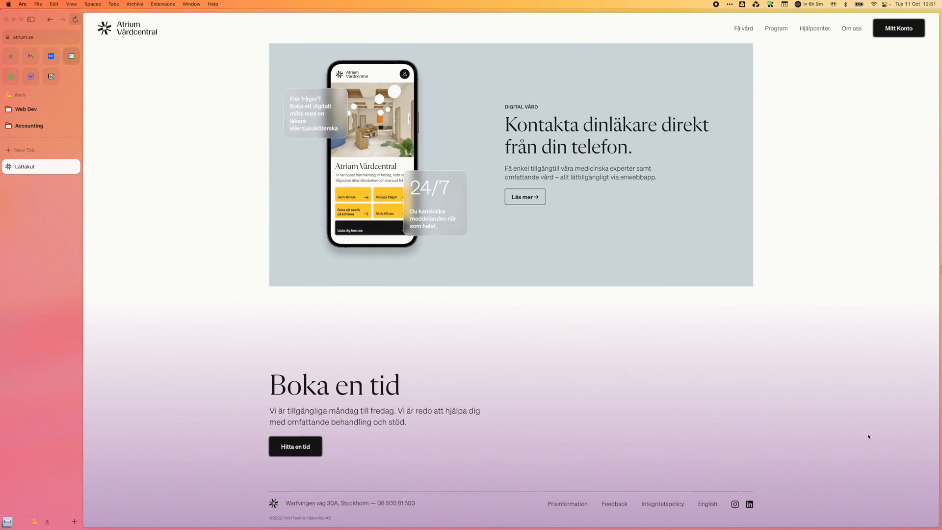
mouse_move(716, 410)
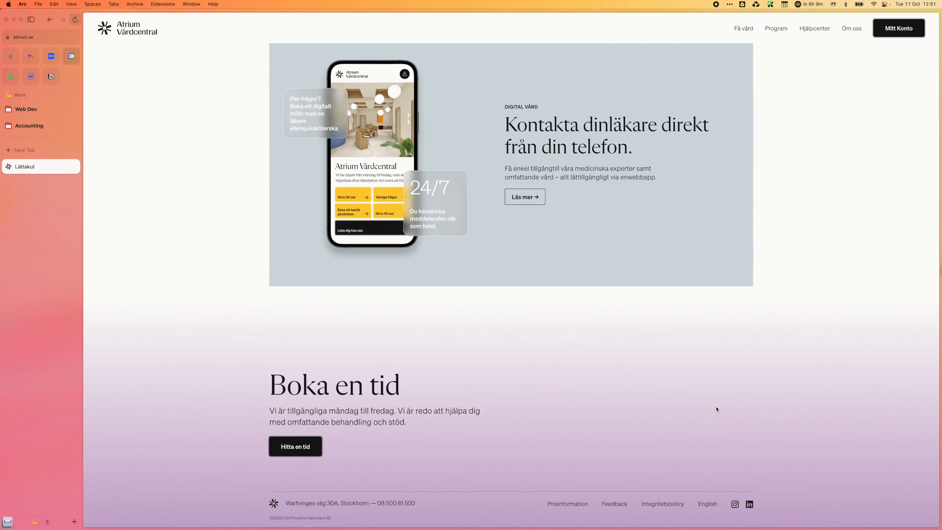
Browse the Få vård overview and the Primärvård and Psykisk hälsa service pages.
left_click(743, 28)
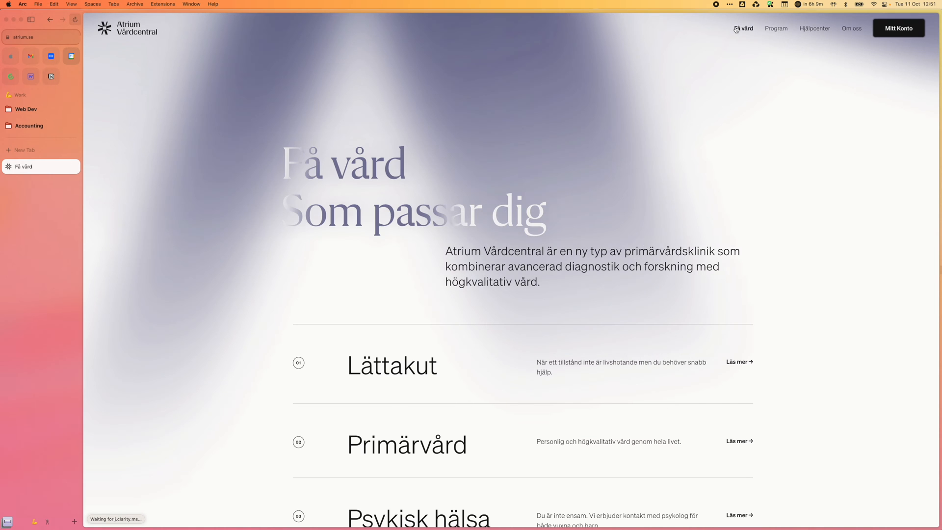
scroll("down", 3)
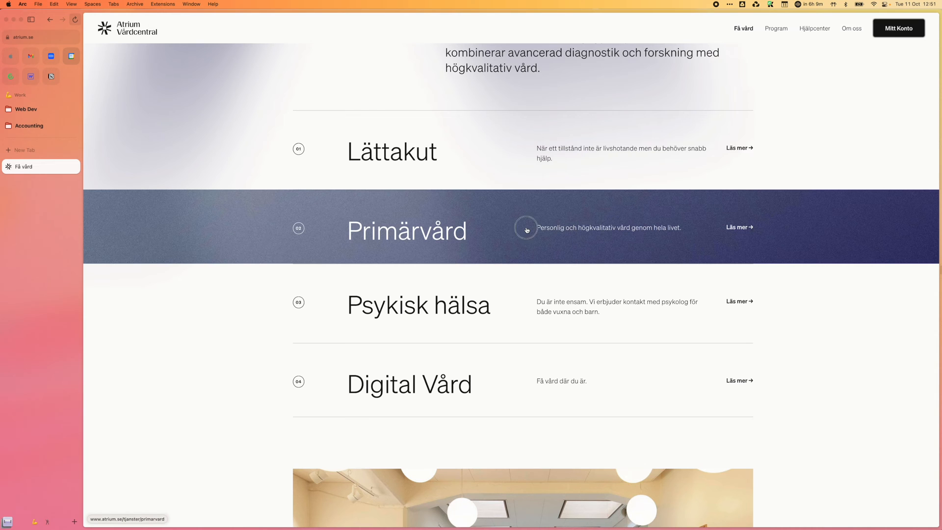
left_click(527, 229)
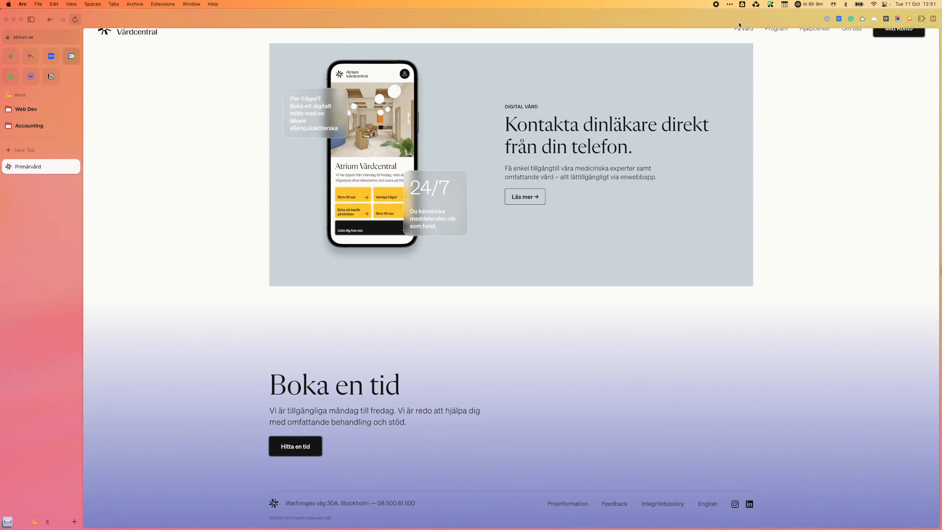
left_click(743, 28)
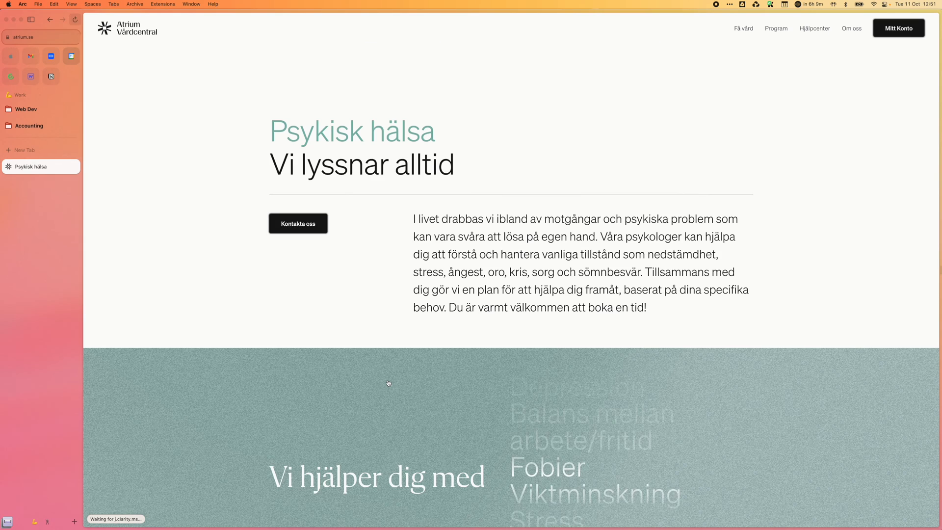
scroll("down", 3)
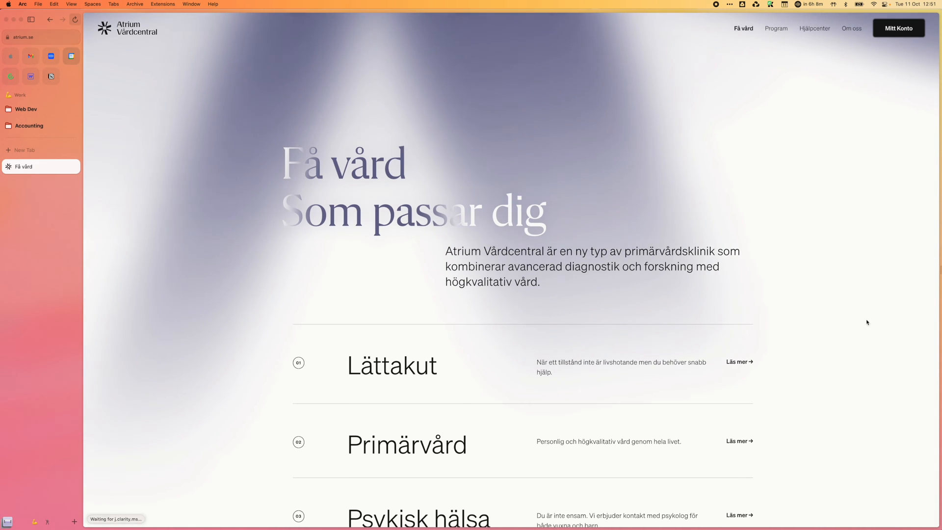
scroll("down", 3)
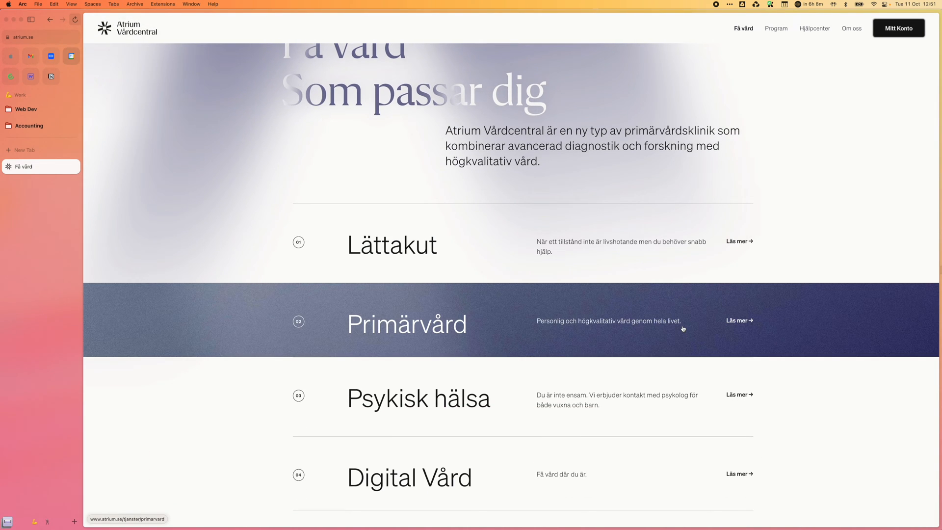
mouse_move(579, 323)
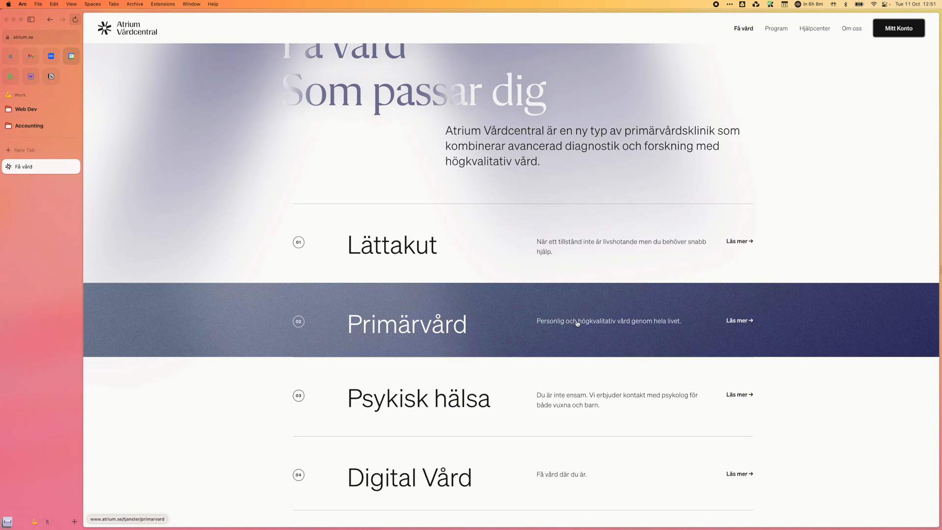
mouse_move(492, 241)
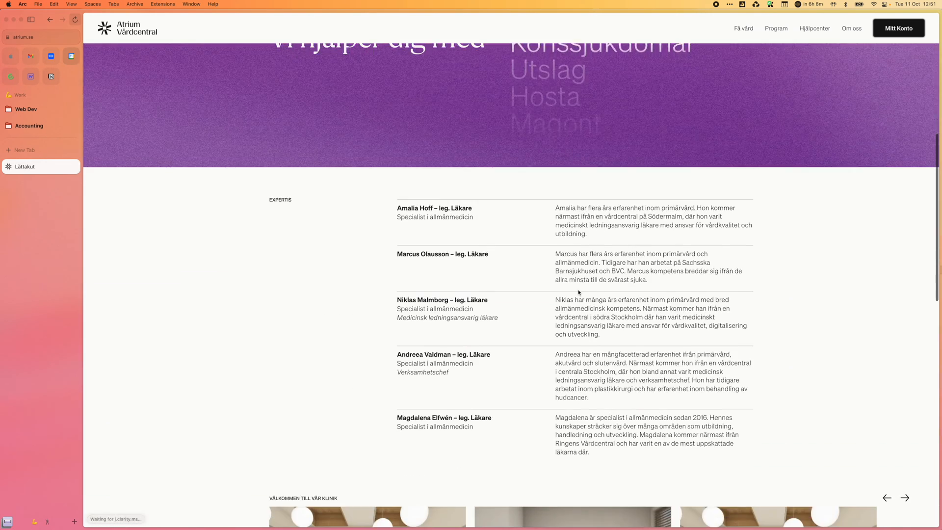
scroll("up", 3)
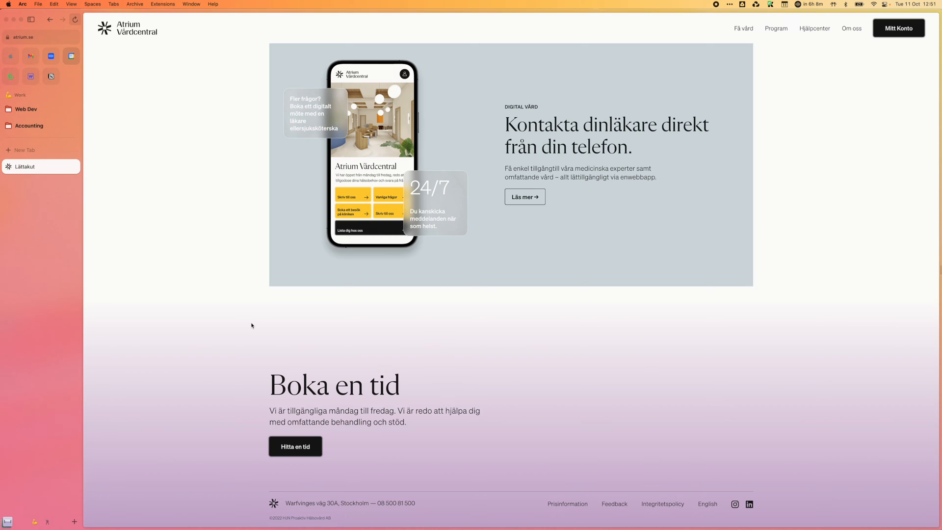
mouse_move(725, 340)
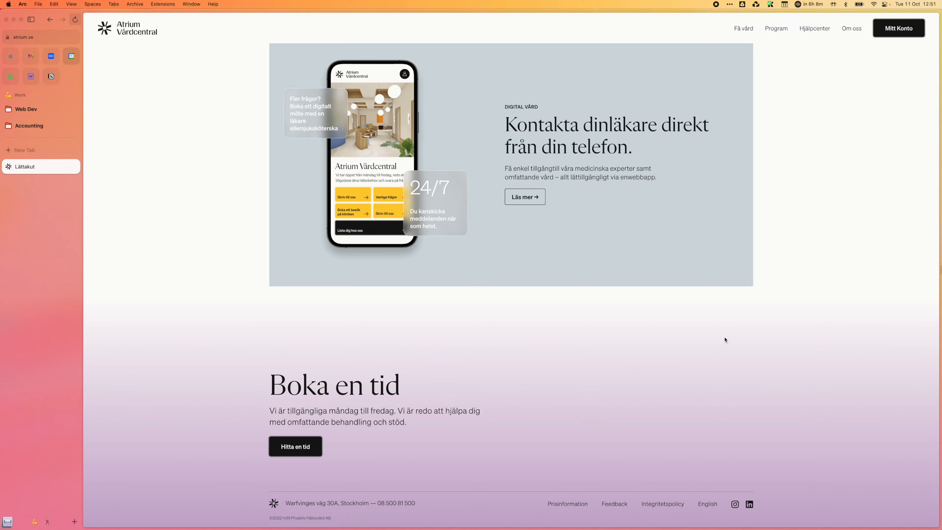
mouse_move(668, 457)
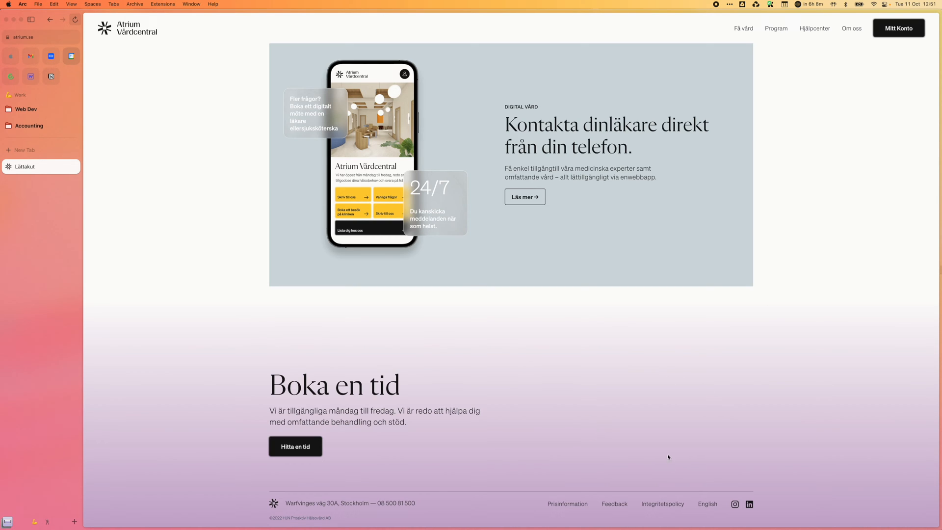
mouse_move(318, 296)
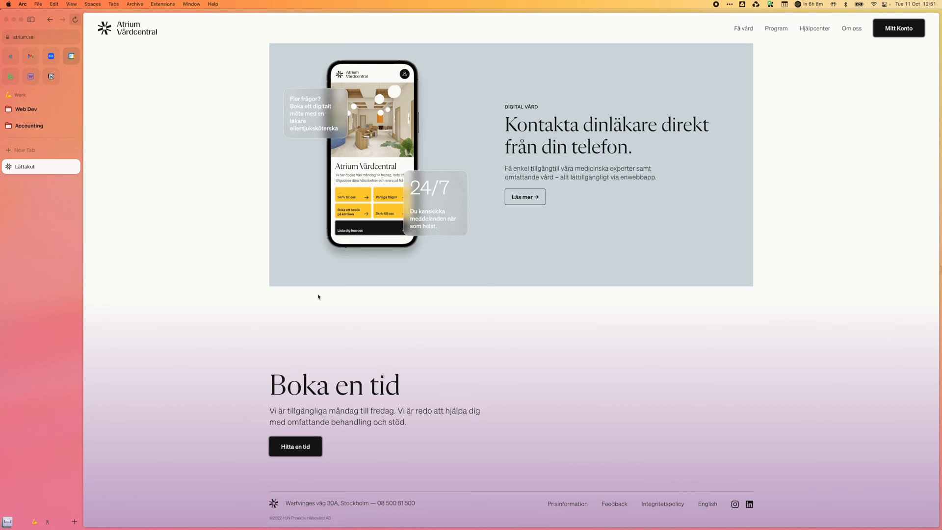
scroll("down", 3)
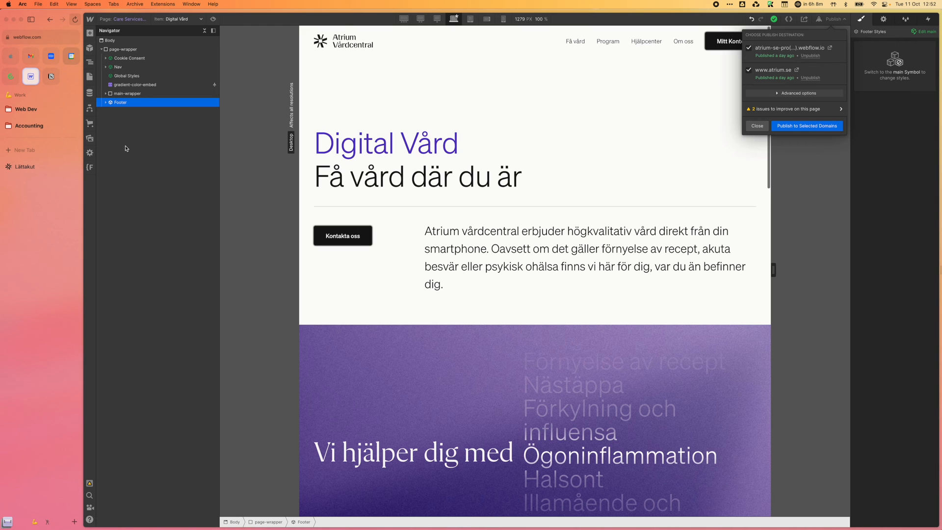
Switch to the CMS collections list and open the Care Services collection.
left_click(90, 93)
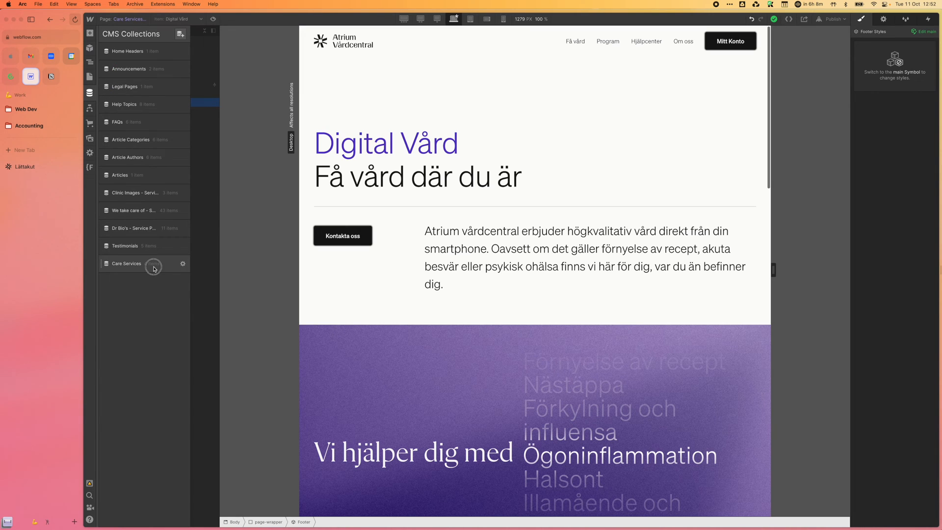
left_click(153, 269)
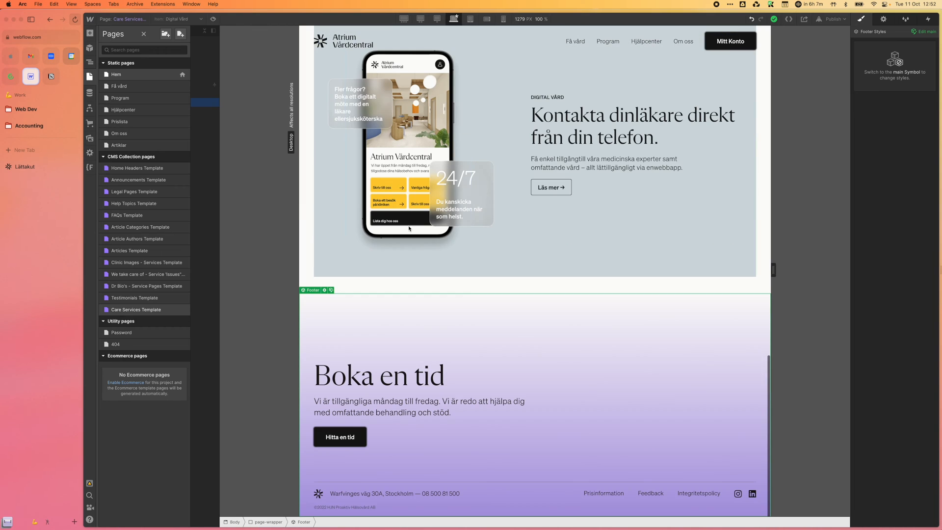
mouse_move(365, 332)
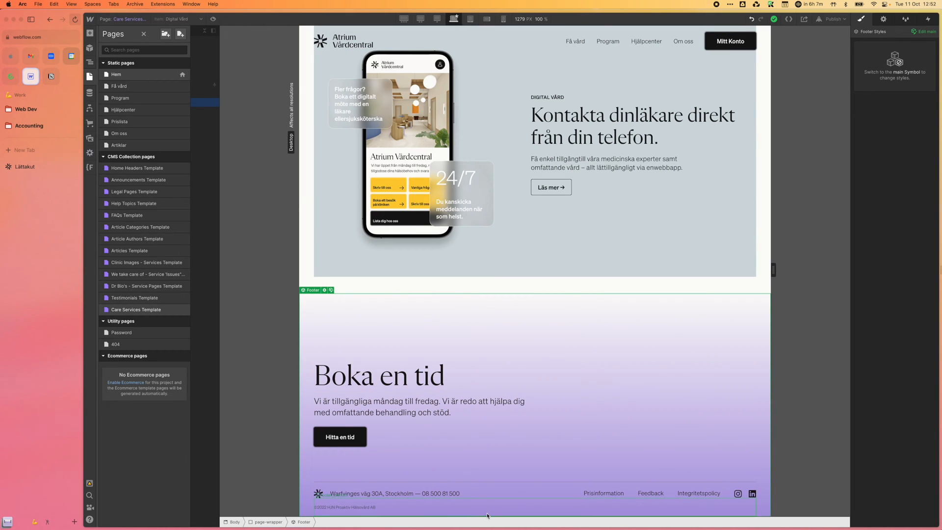
mouse_move(492, 503)
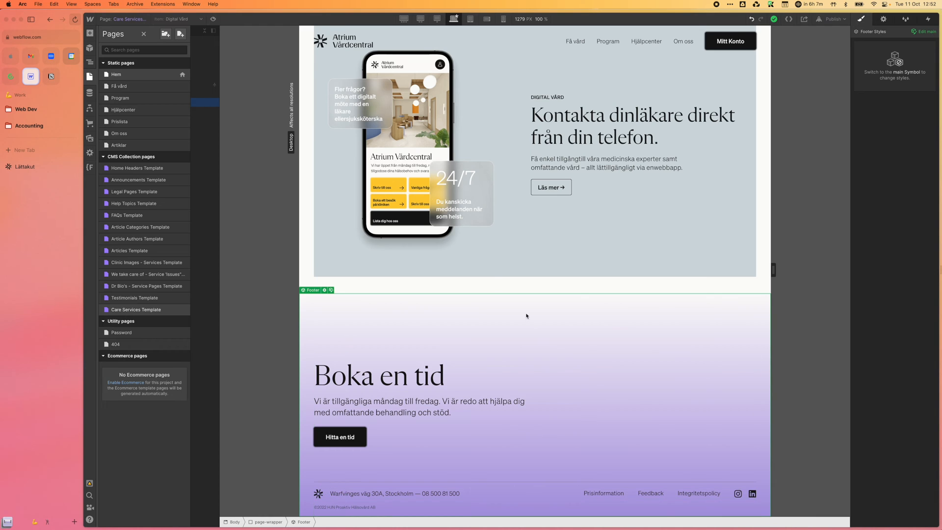
mouse_move(501, 360)
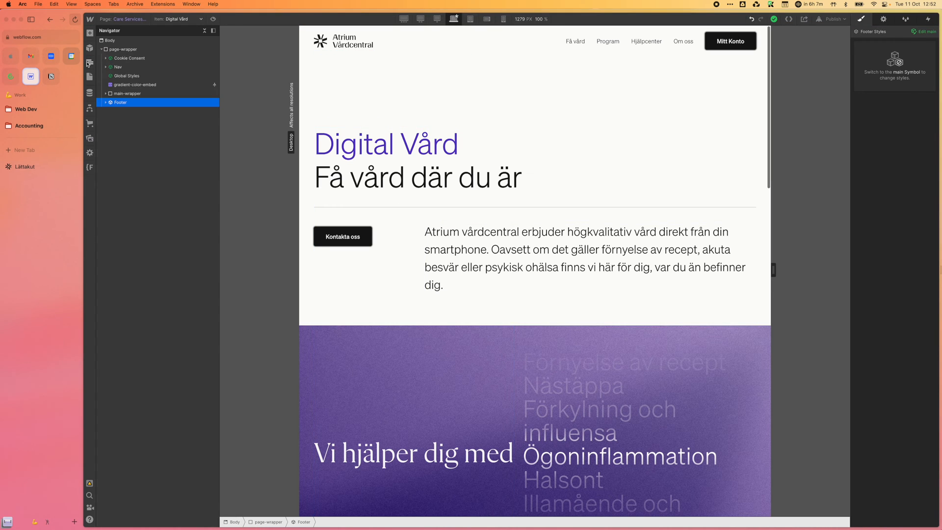
Select the Footer symbol in the Navigator and expand its child elements.
left_click(135, 85)
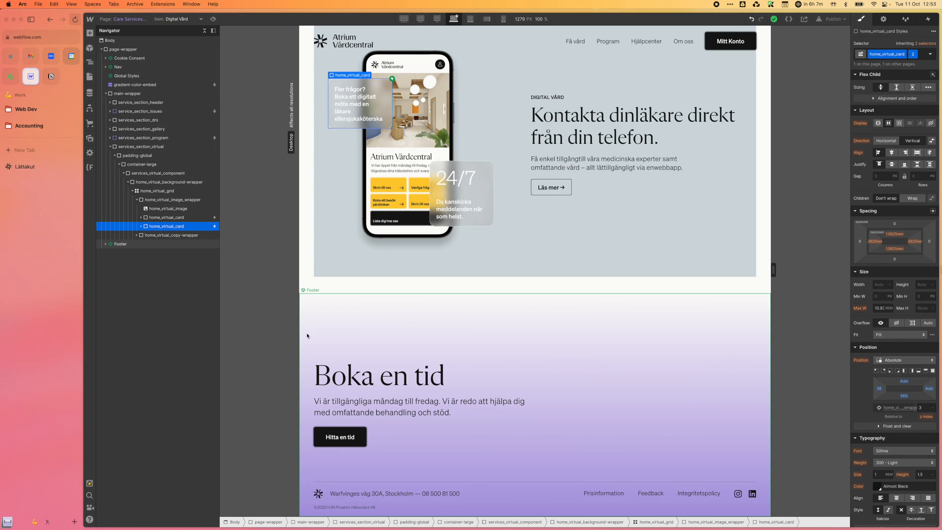
left_click(120, 244)
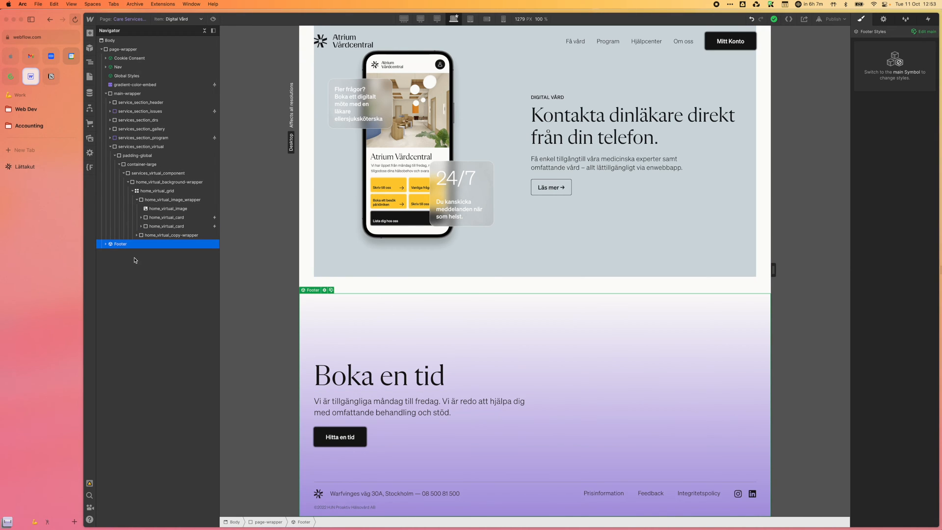
left_click(106, 244)
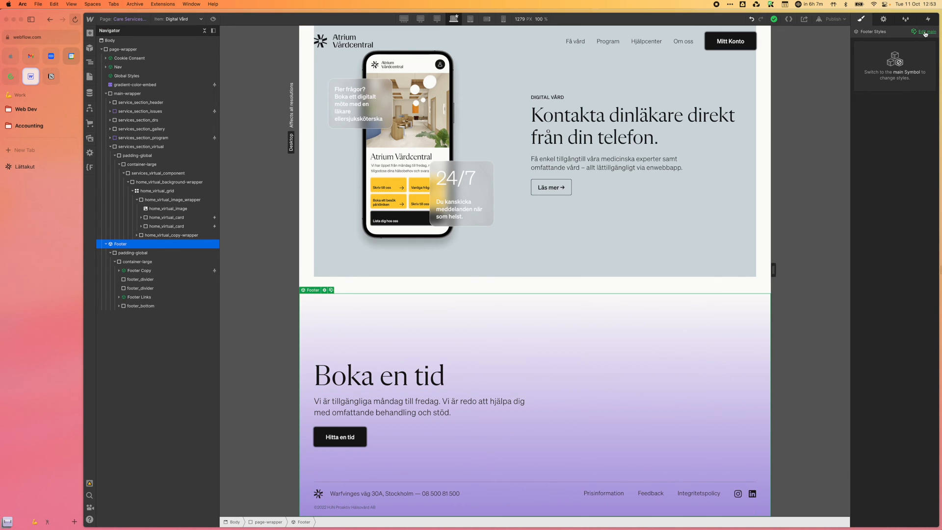
left_click(925, 32)
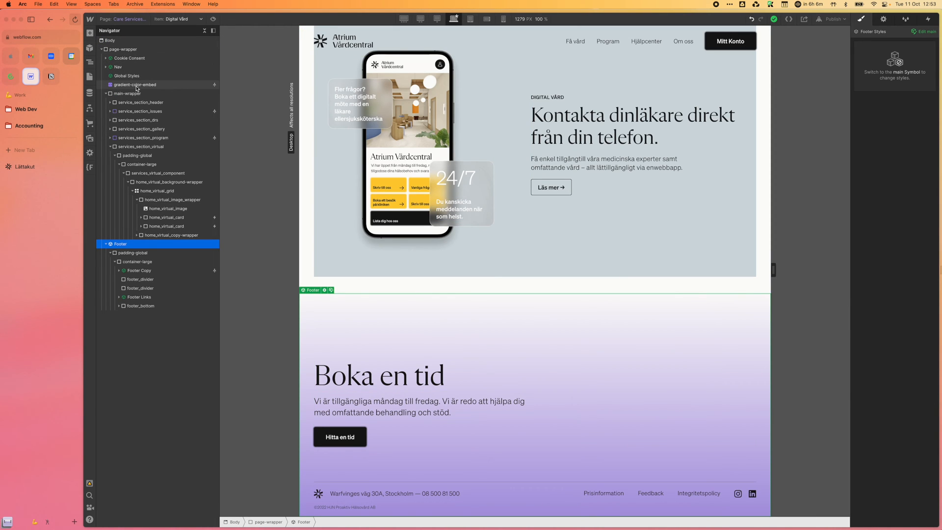
Select the gradient-color-embed element to reveal its footer linear-gradient CSS.
left_click(135, 84)
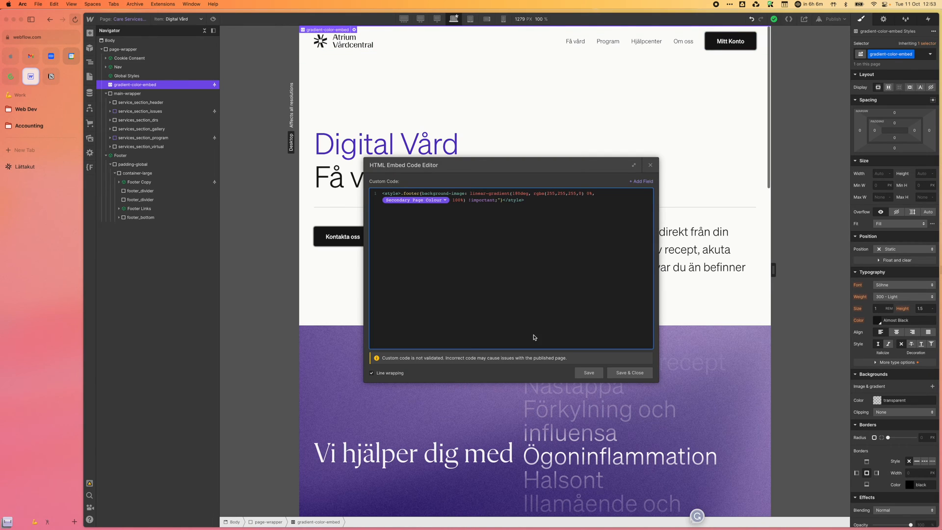
mouse_move(549, 212)
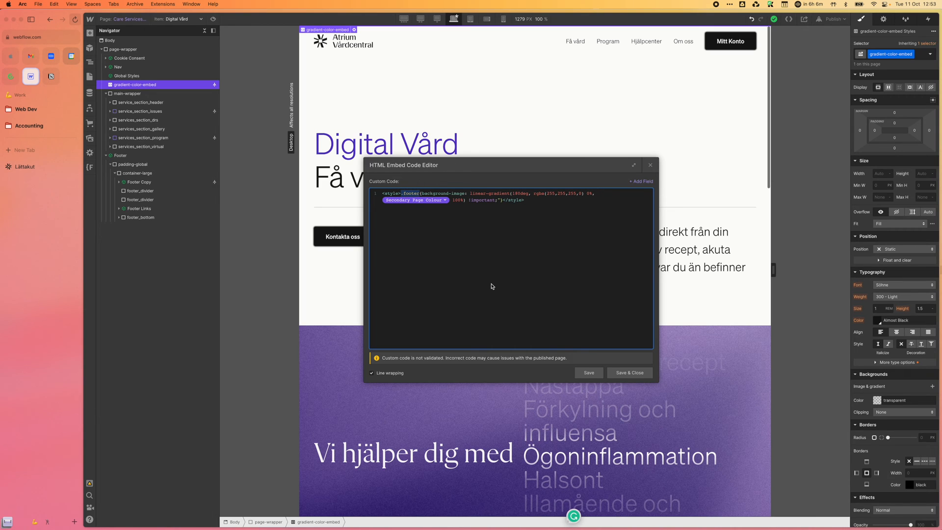
mouse_move(490, 229)
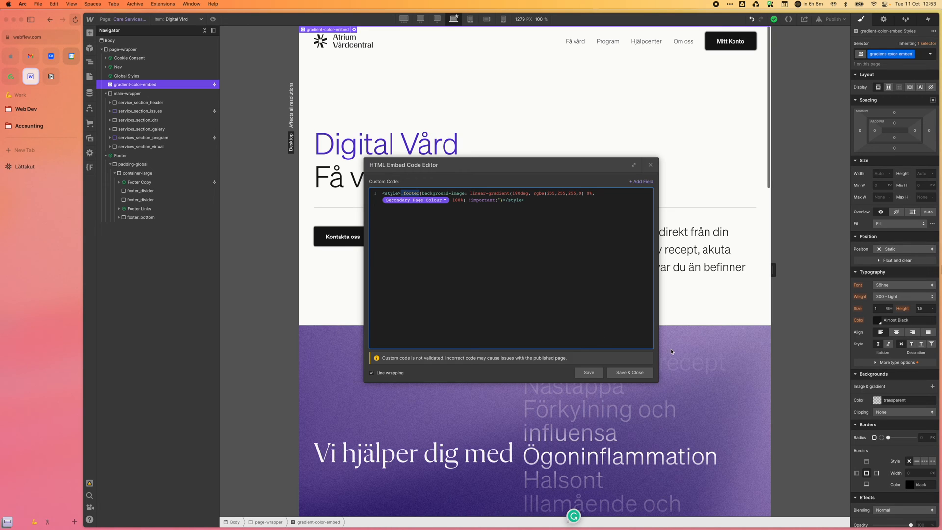
mouse_move(524, 224)
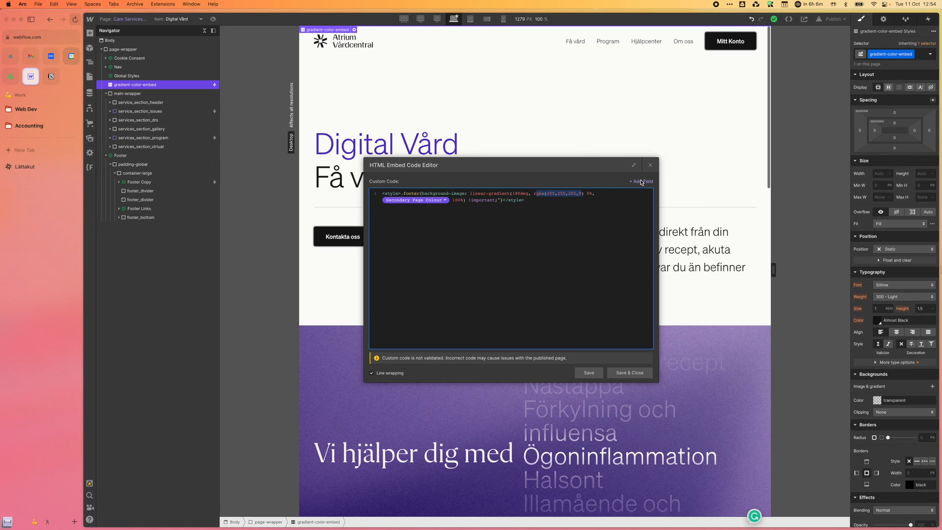
left_click(641, 182)
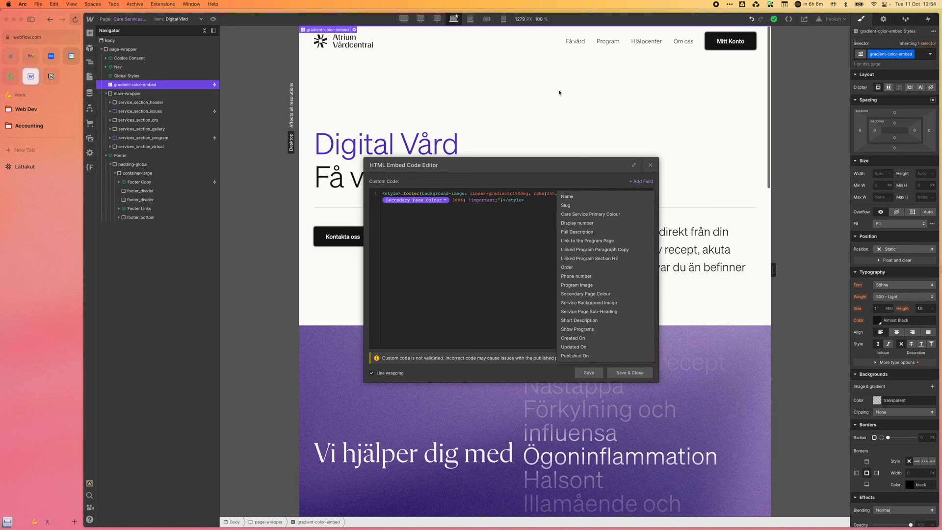
left_click(414, 205)
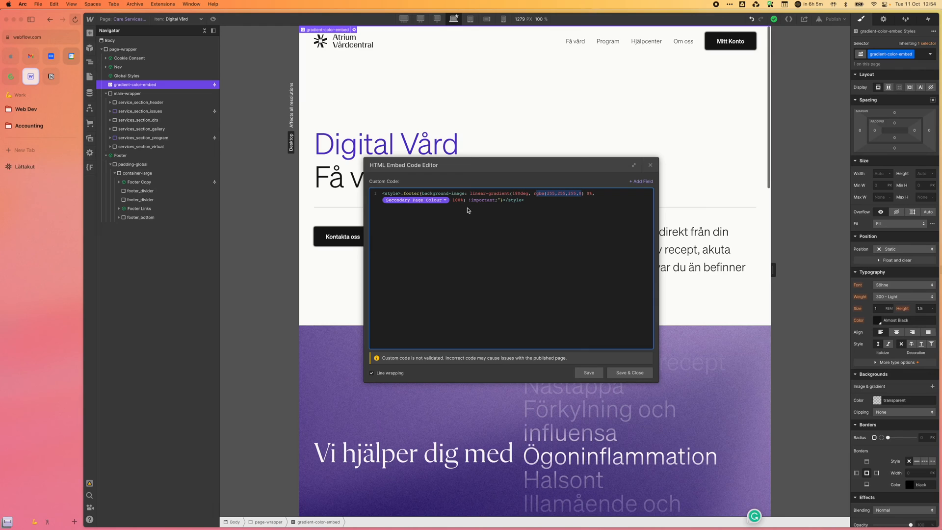
mouse_move(520, 312)
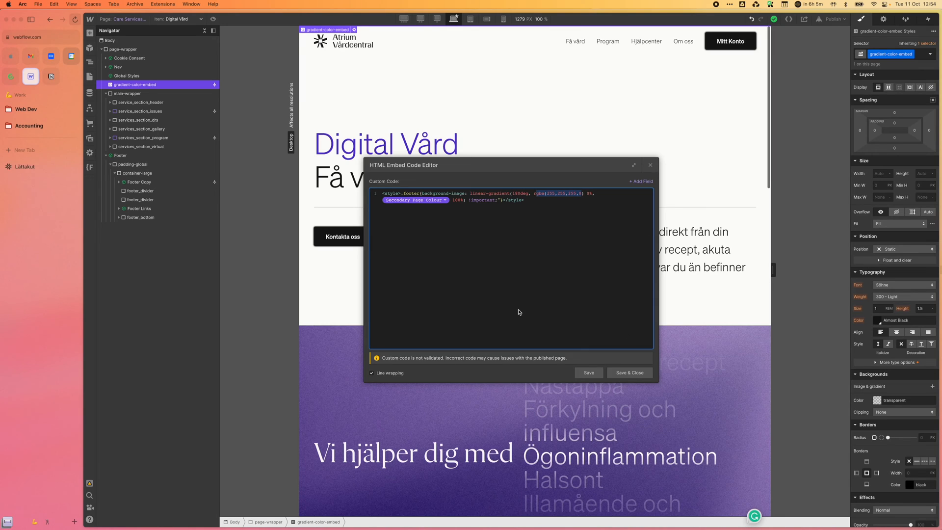
mouse_move(464, 296)
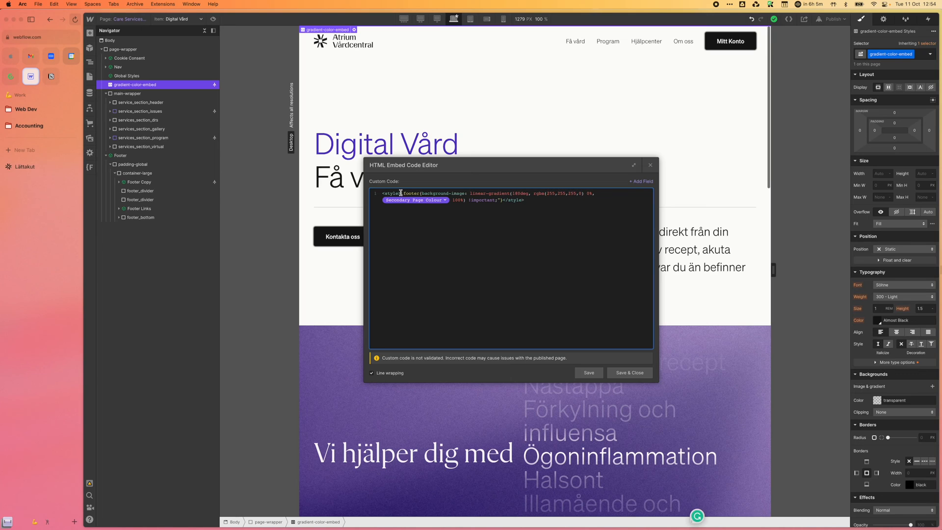
Inspect the CSS selector, then Save & Close the embed and preview the Psykisk hälsa item.
double_click(414, 193)
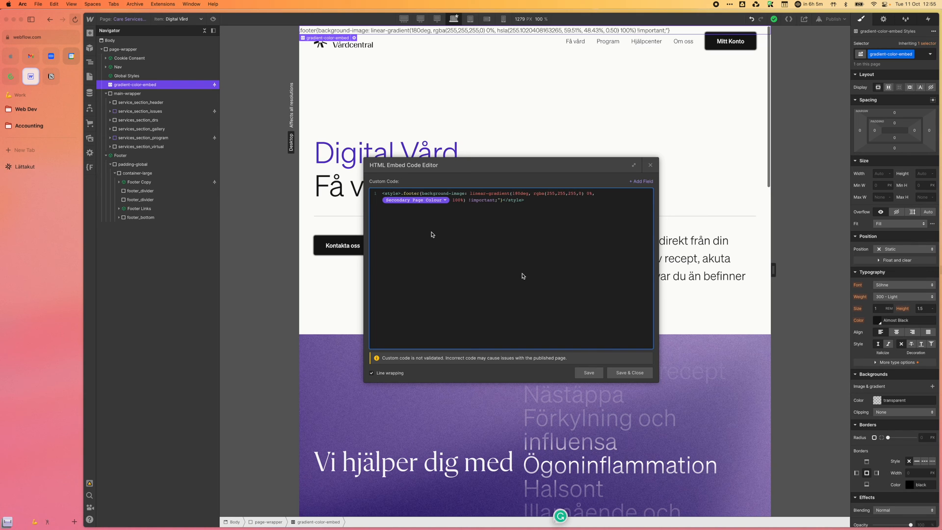
left_click(629, 373)
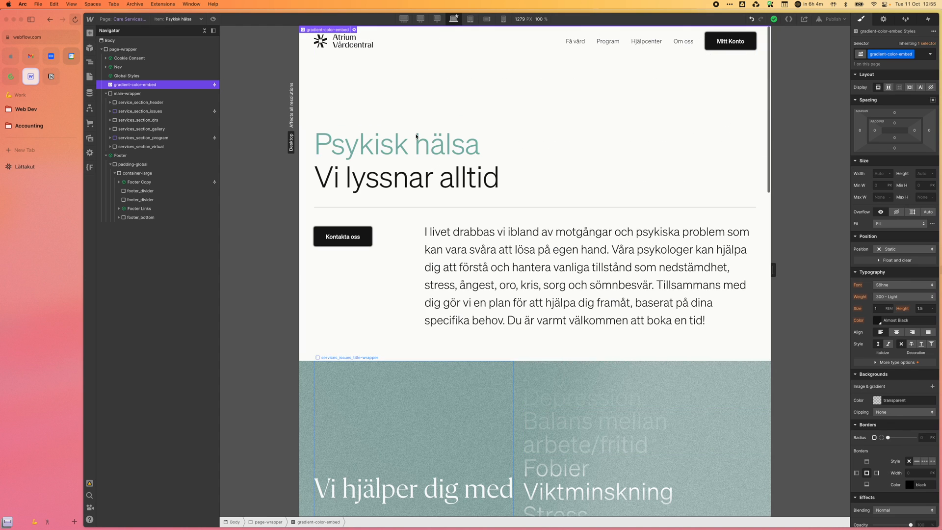
left_click(491, 233)
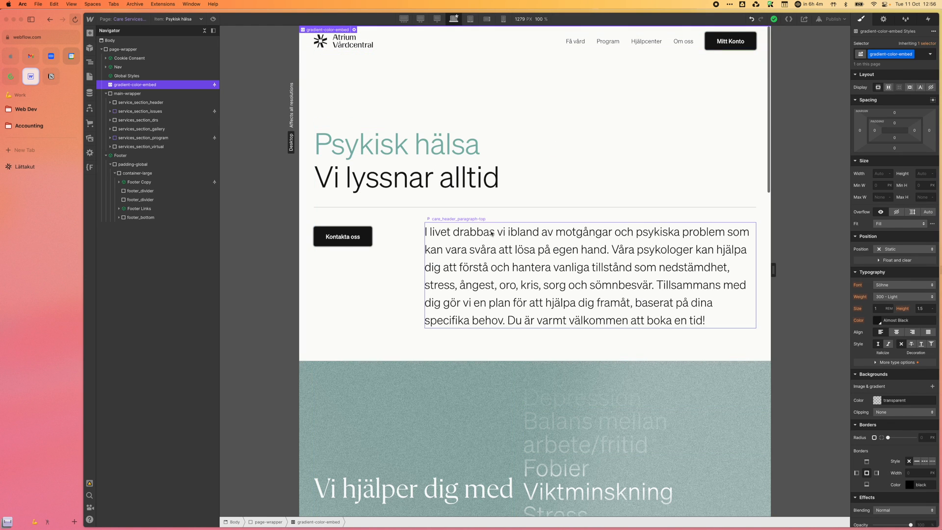
left_click(396, 144)
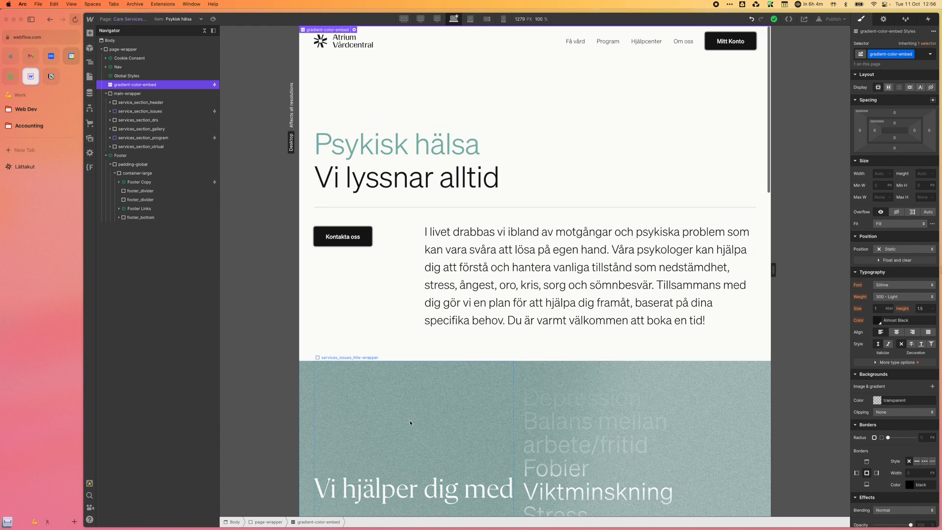
mouse_move(448, 431)
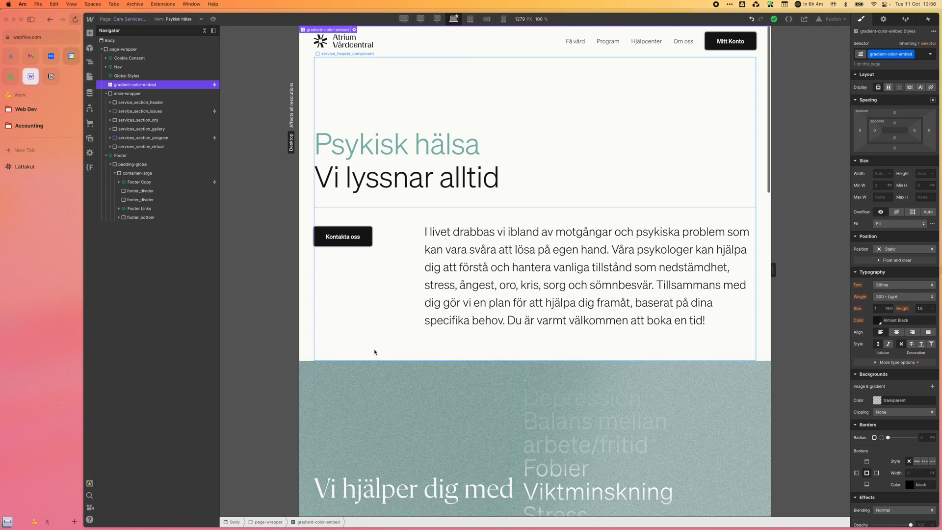
mouse_move(376, 353)
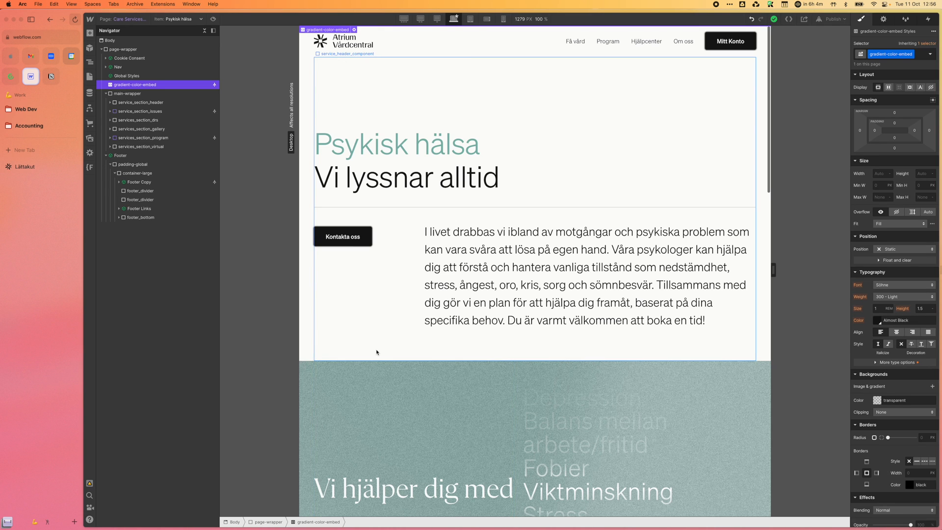
scroll("down", 3)
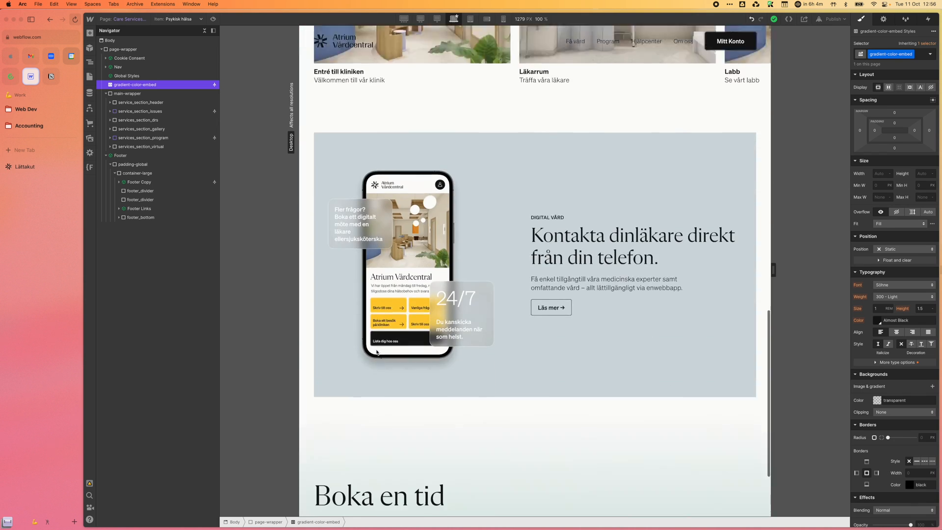
scroll("down", 3)
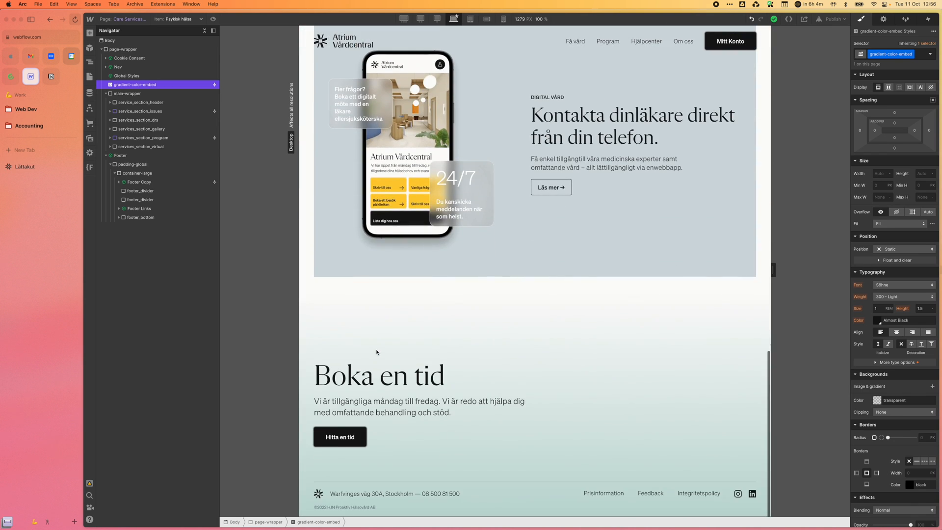